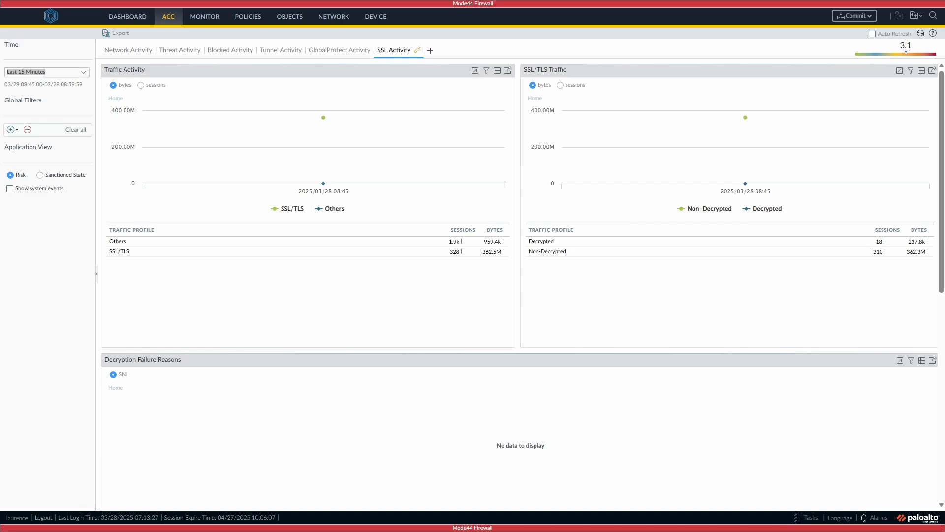
pyautogui.moveTo(402, 348)
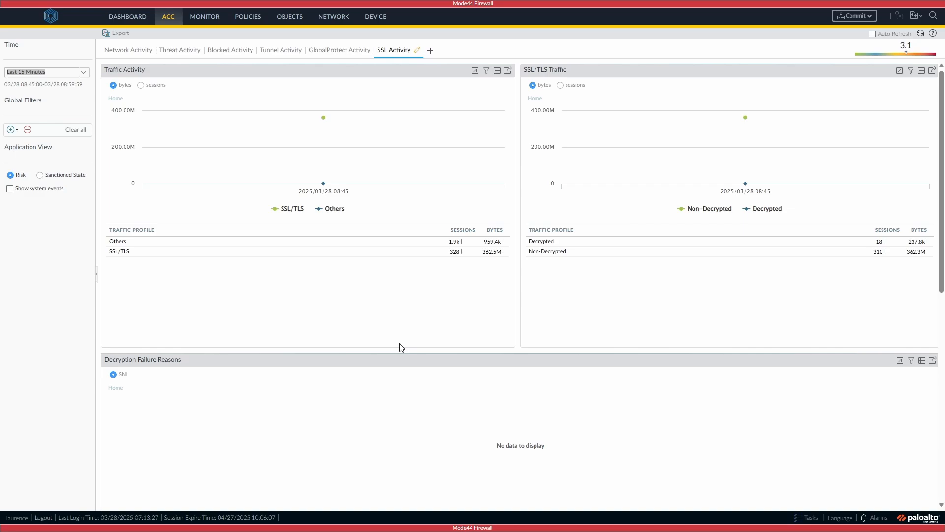
pyautogui.moveTo(391, 346)
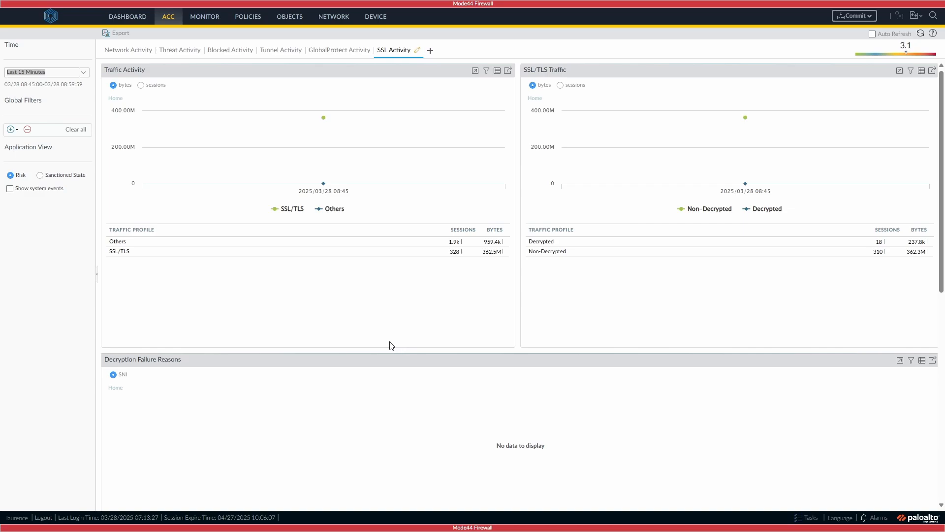
pyautogui.moveTo(228, 316)
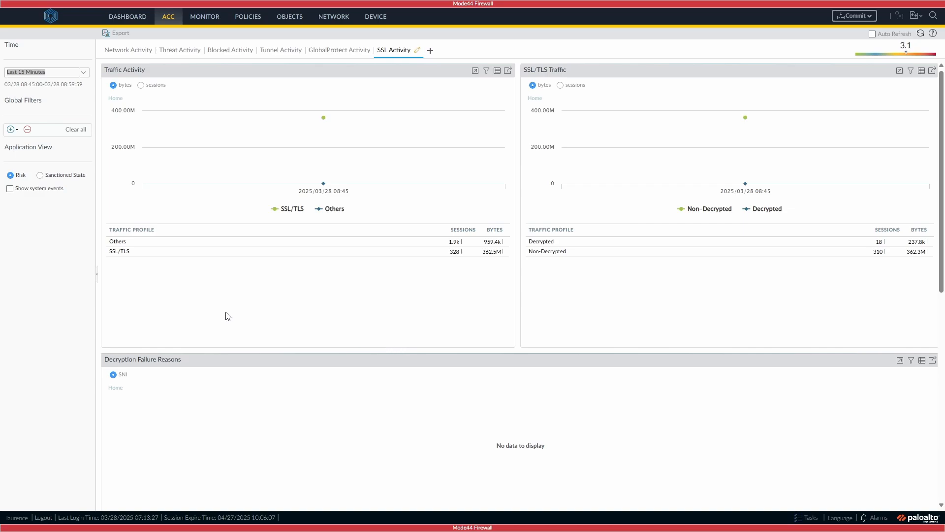
pyautogui.moveTo(235, 286)
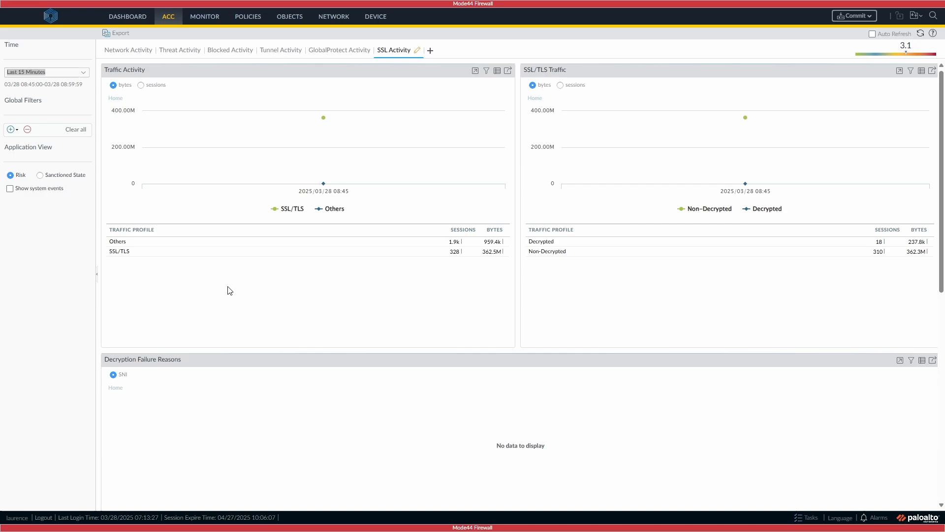
pyautogui.moveTo(255, 312)
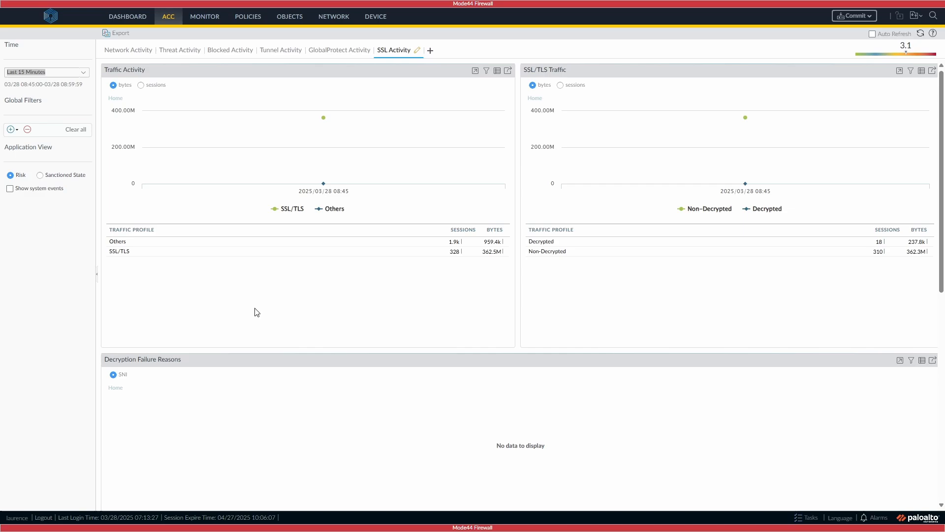
pyautogui.moveTo(471, 388)
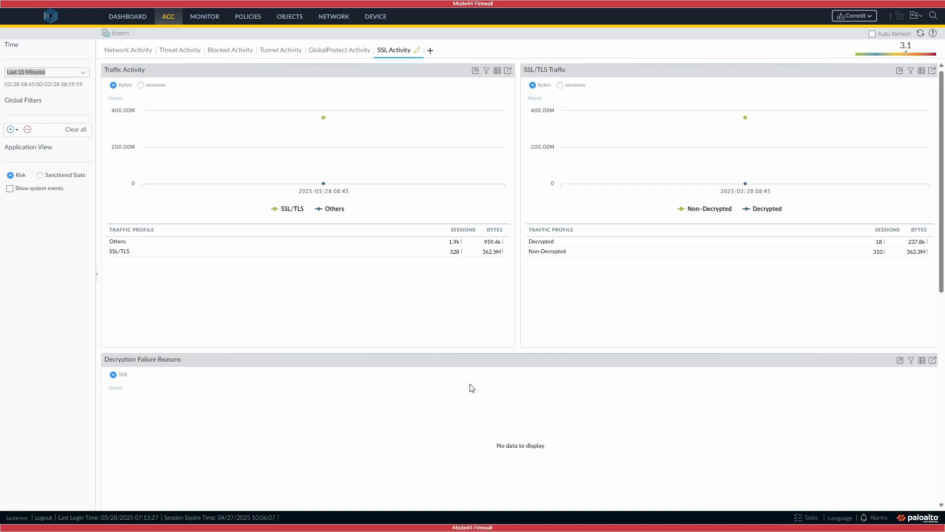
pyautogui.moveTo(454, 165)
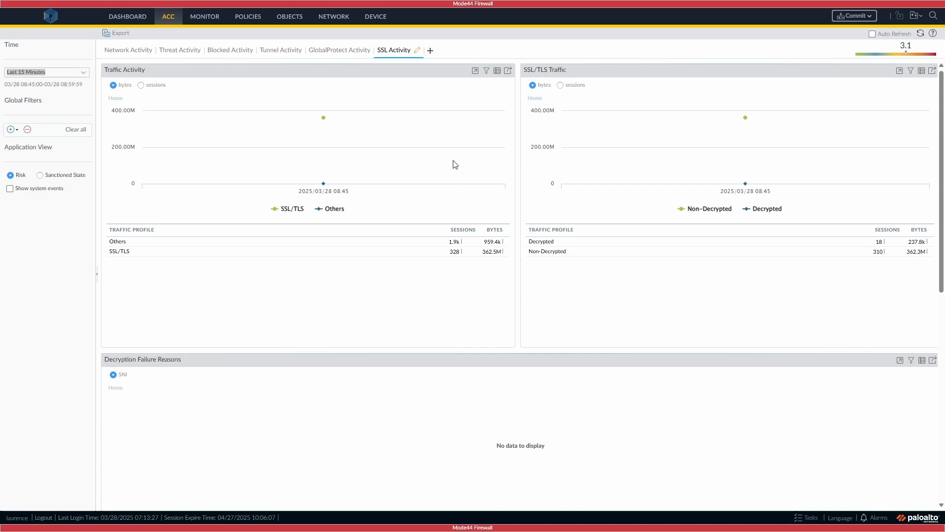
# Step: Name the new custom ACC tab Business ISP and add the Egress Interfaces widget to it
pyautogui.click(430, 51)
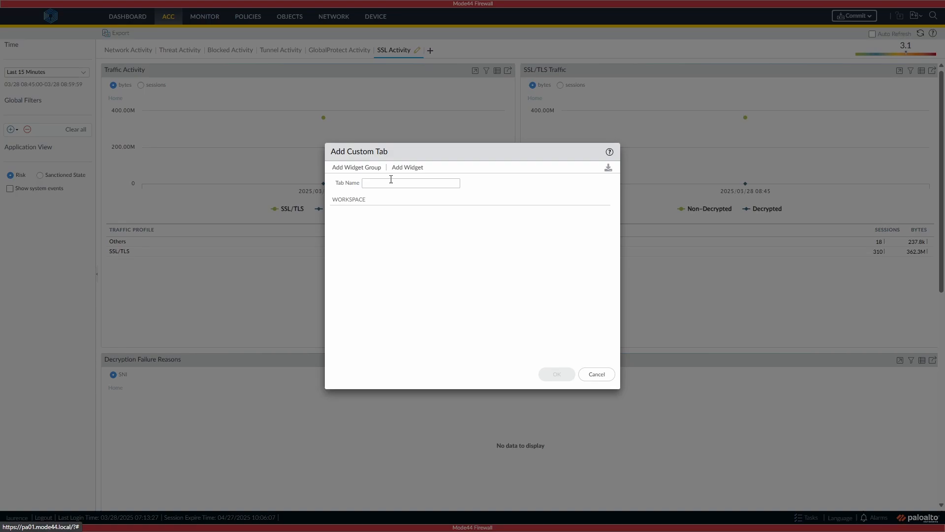
pyautogui.click(411, 184)
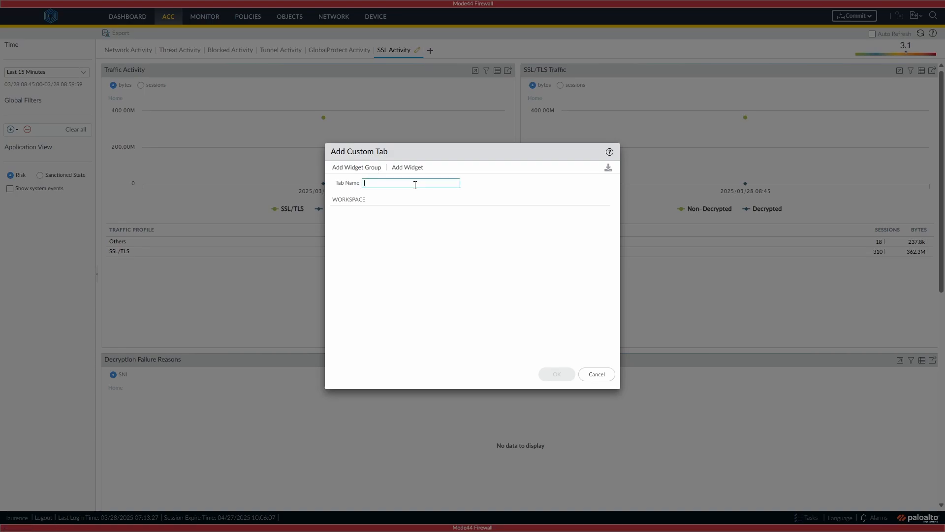
pyautogui.write('Business ISP')
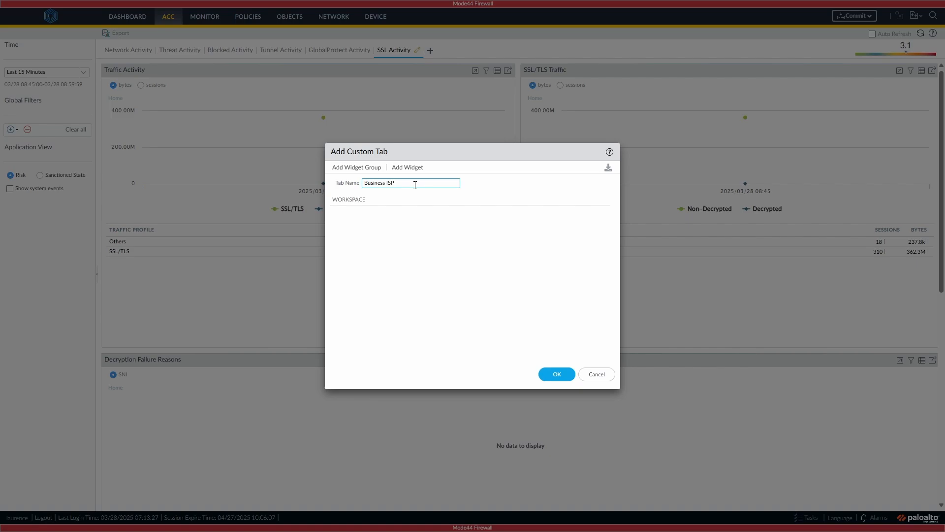
pyautogui.click(406, 168)
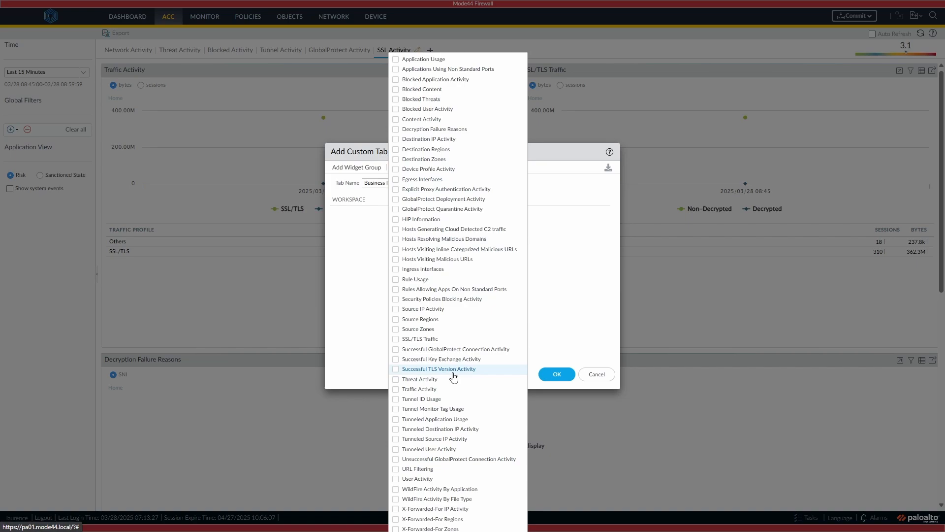
pyautogui.click(396, 179)
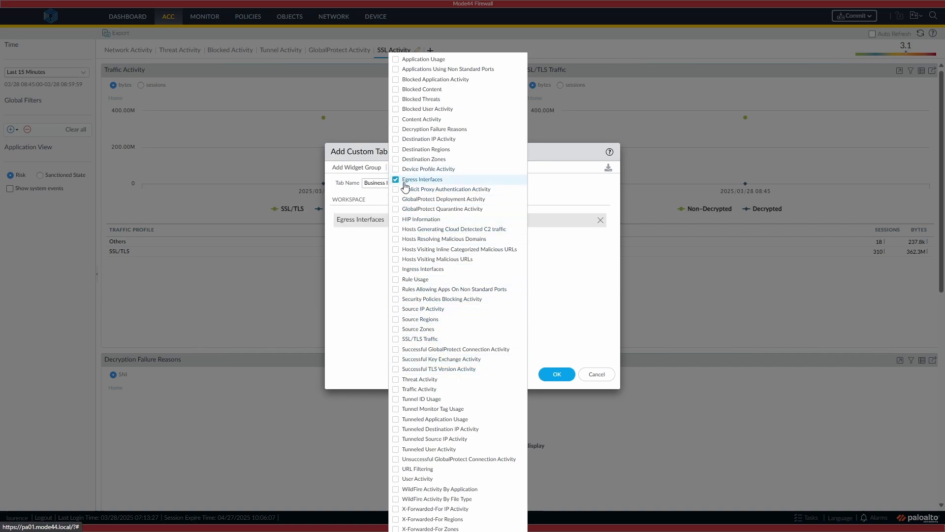
pyautogui.click(422, 179)
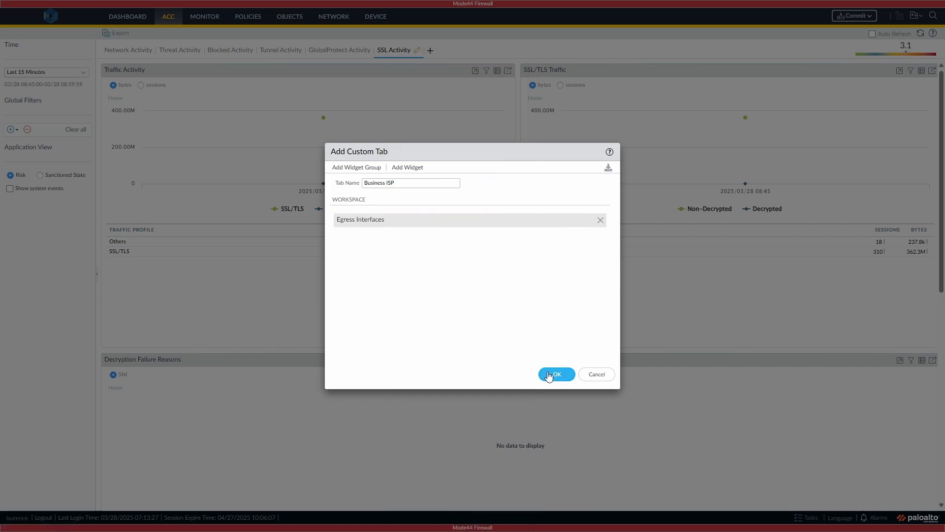
# Step: Save the Business ISP tab and locally filter its Egress Interfaces widget to outbound interface ethernet1/3
pyautogui.click(555, 374)
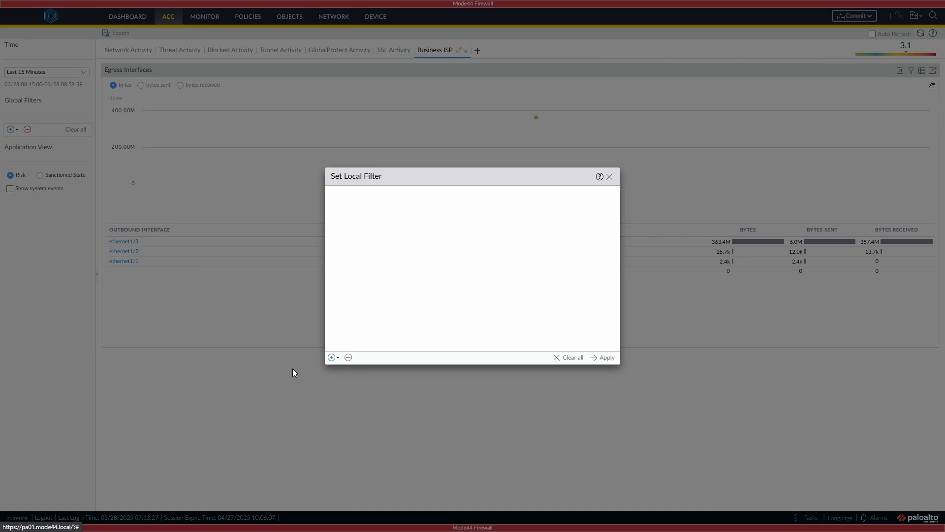
pyautogui.click(331, 356)
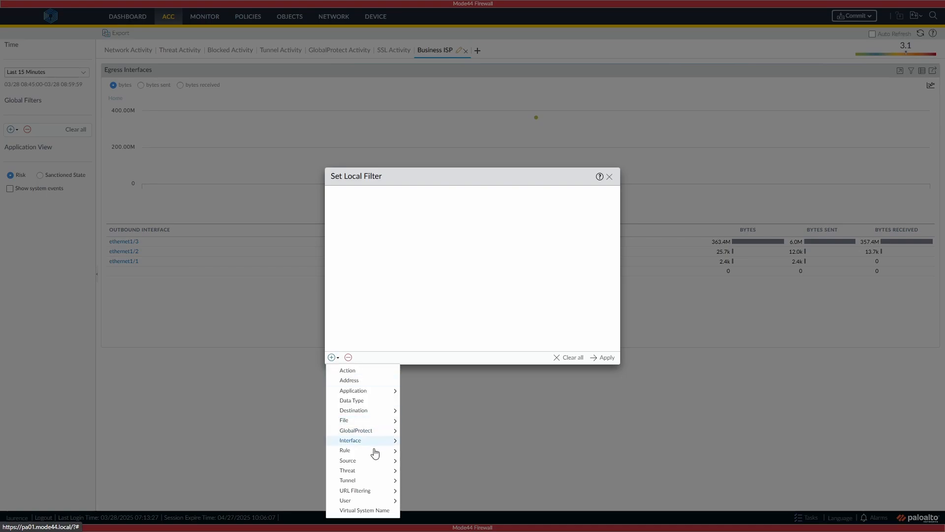
pyautogui.click(350, 439)
pyautogui.write('ethernet1/3')
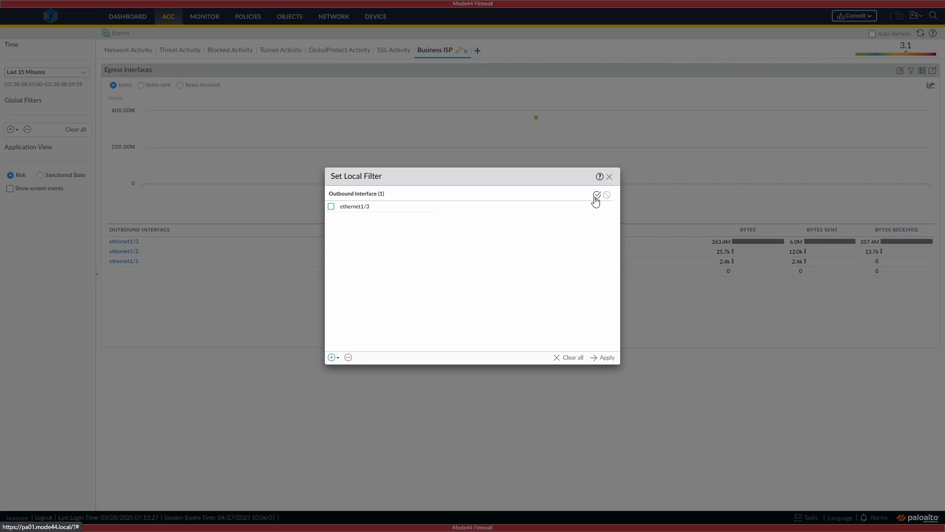
pyautogui.click(607, 195)
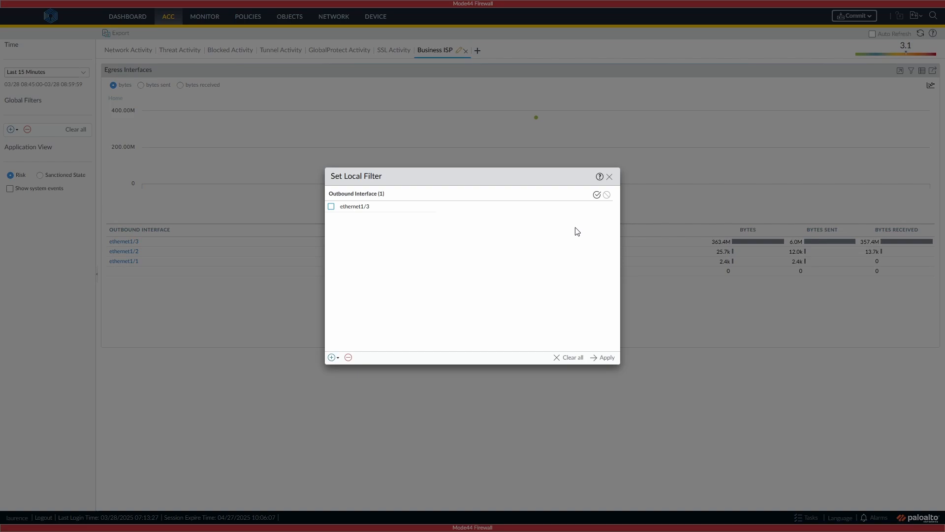
pyautogui.click(606, 356)
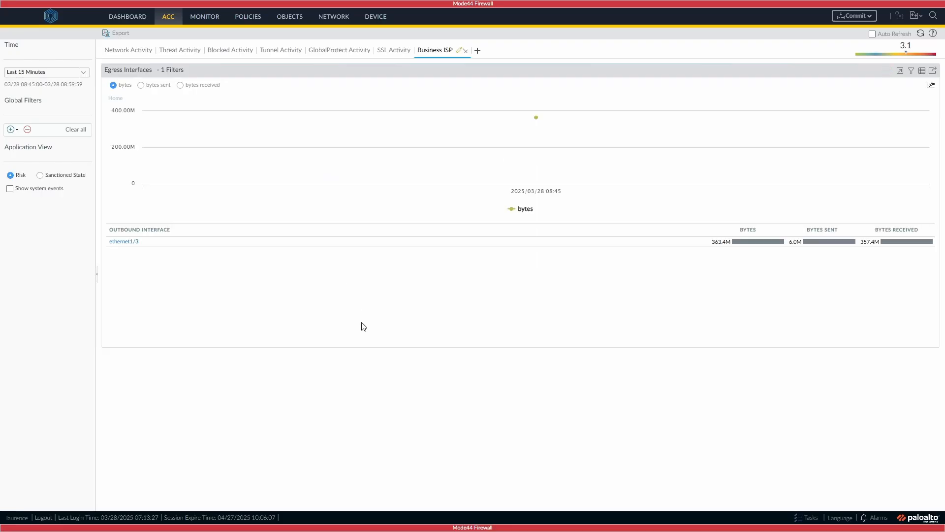
pyautogui.moveTo(593, 141)
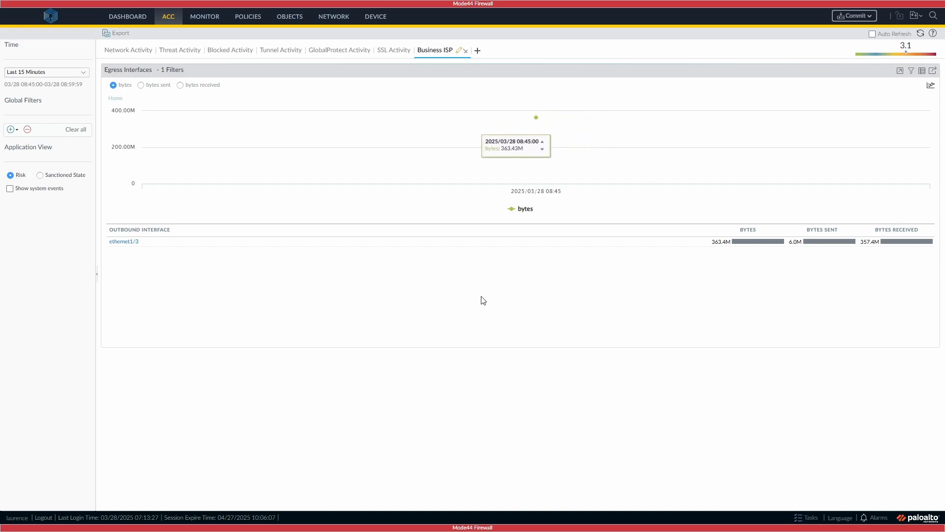
pyautogui.moveTo(343, 286)
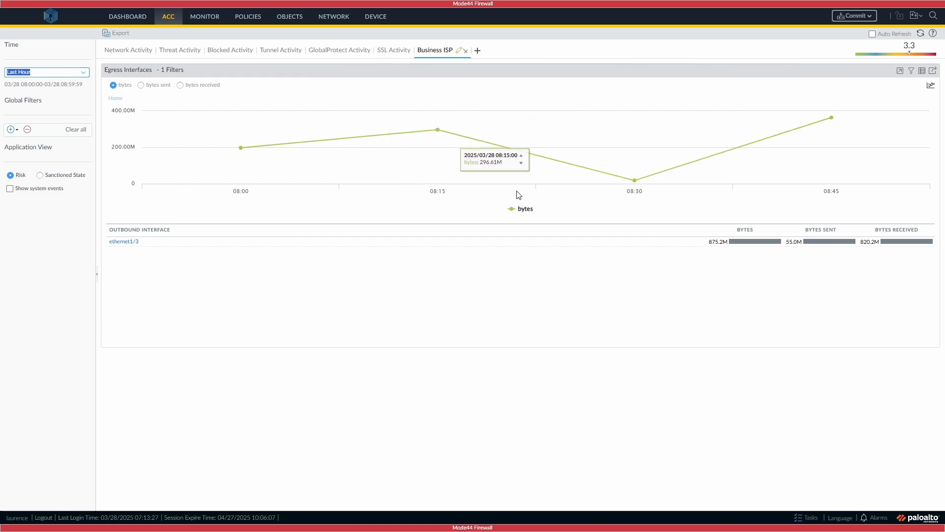
pyautogui.moveTo(495, 239)
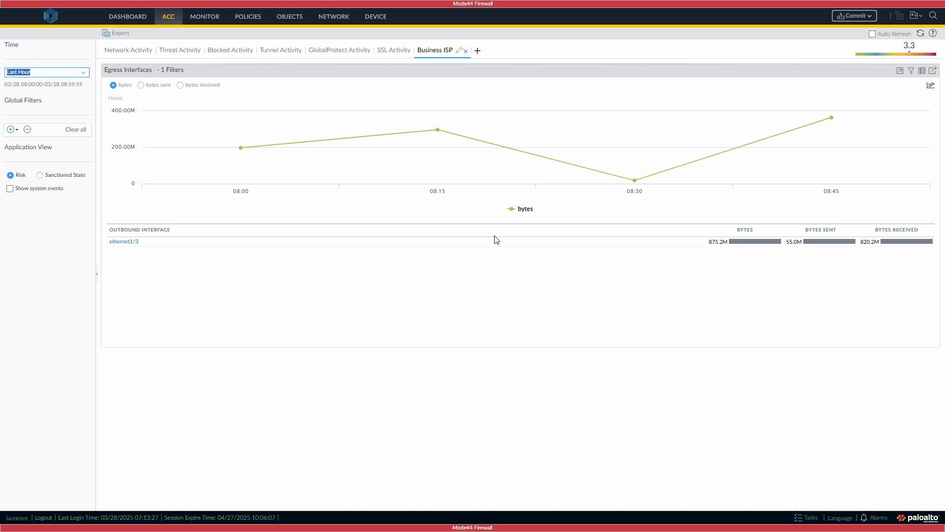
pyautogui.moveTo(461, 259)
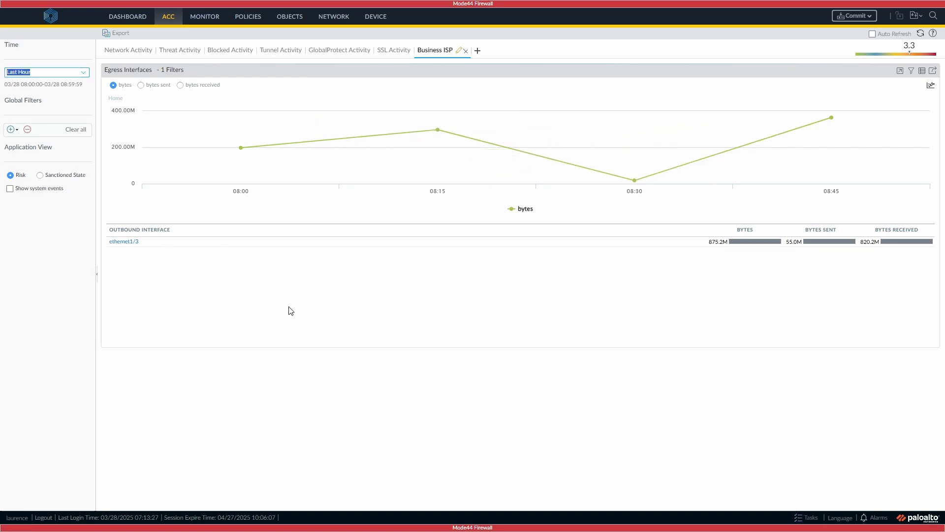
pyautogui.moveTo(437, 129)
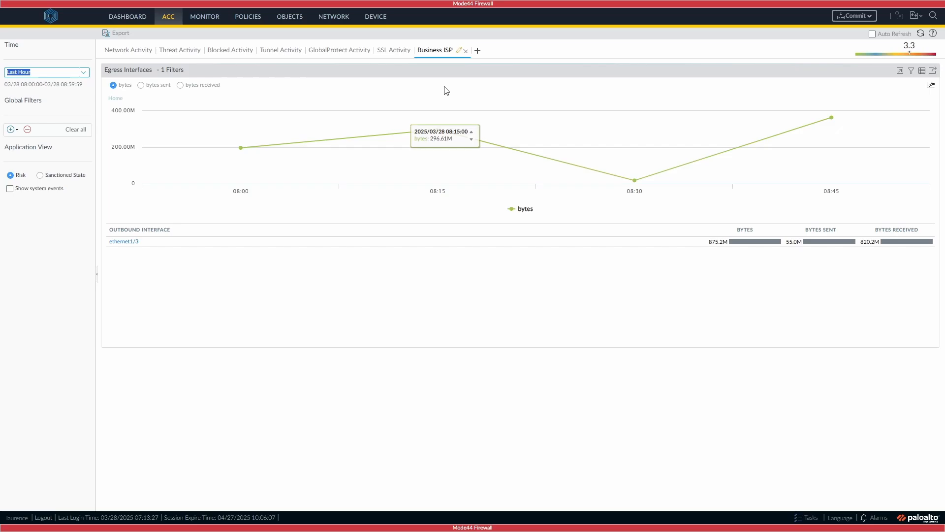
# Step: Start a second custom ACC tab next to Business ISP
pyautogui.click(477, 50)
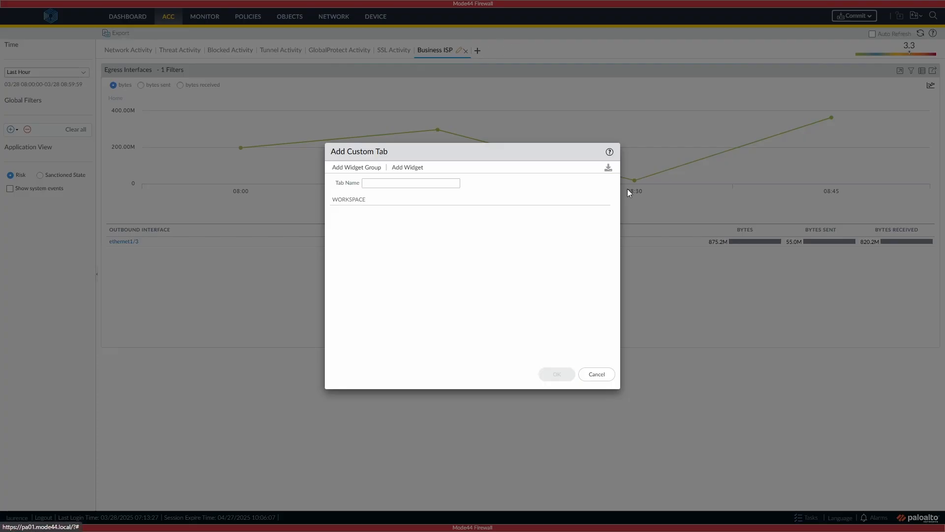
# Step: Name the tab Domestic ISP, add the Egress Interfaces widget and create the tab
pyautogui.click(410, 183)
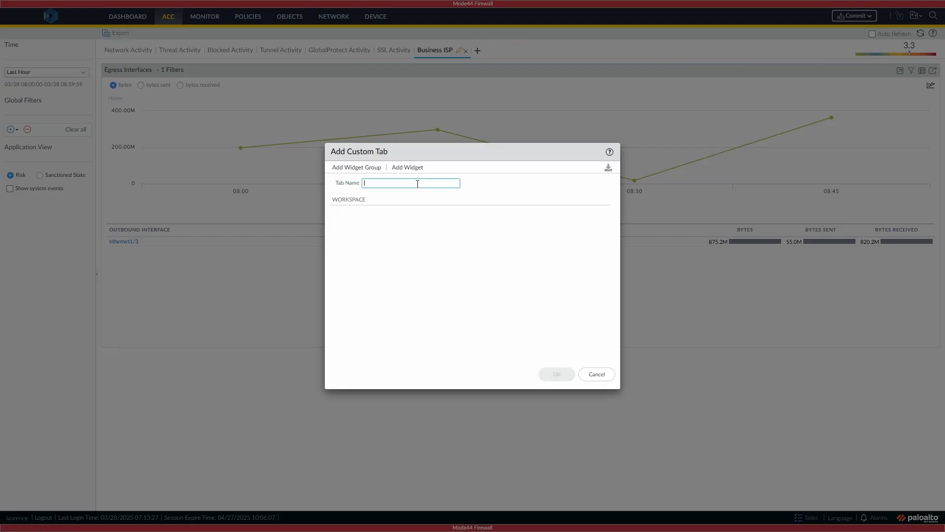
pyautogui.write('Domestic ISP')
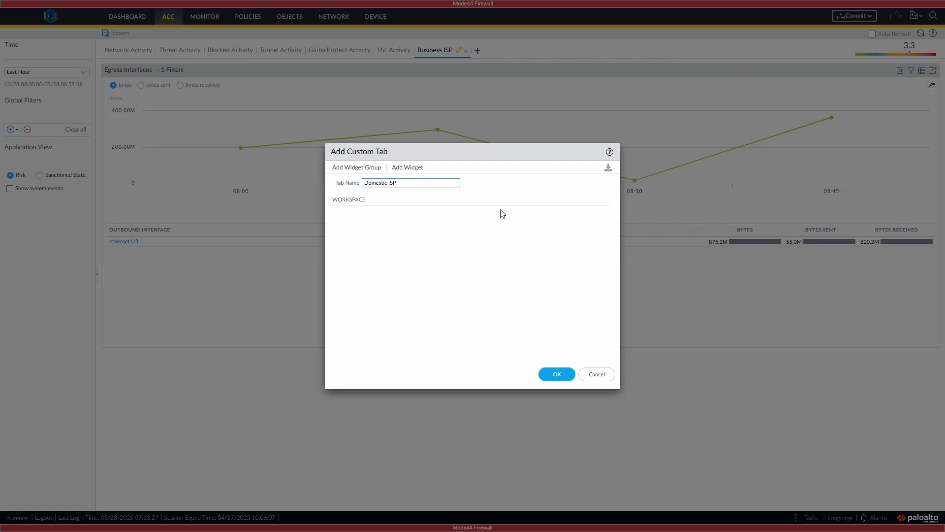
pyautogui.click(407, 167)
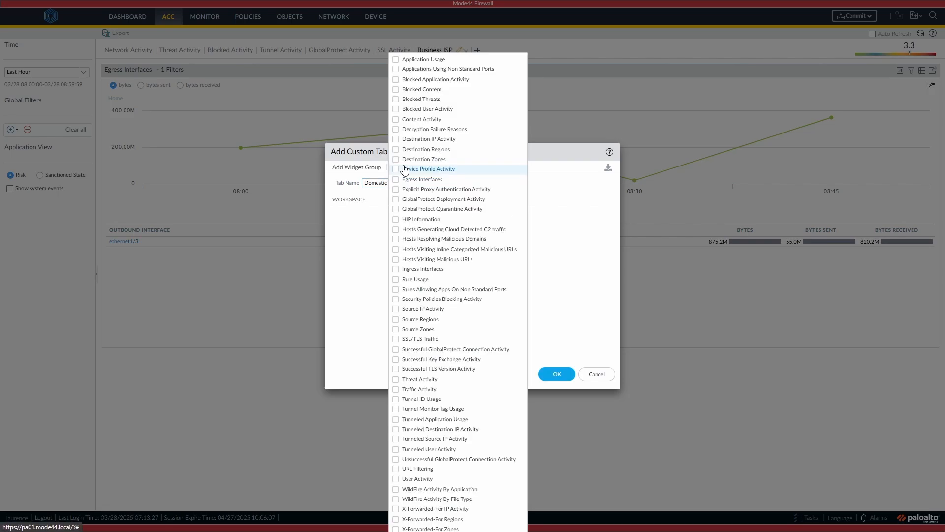
pyautogui.click(396, 180)
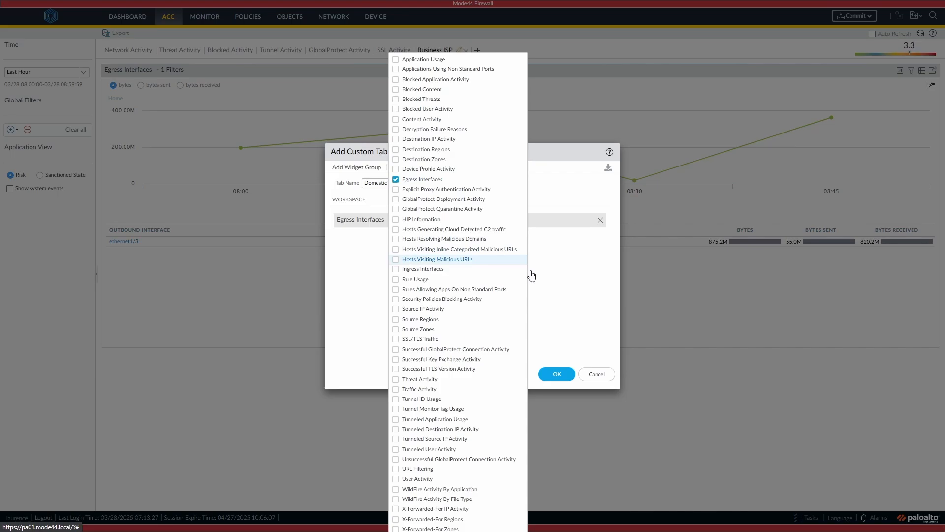
pyautogui.click(556, 374)
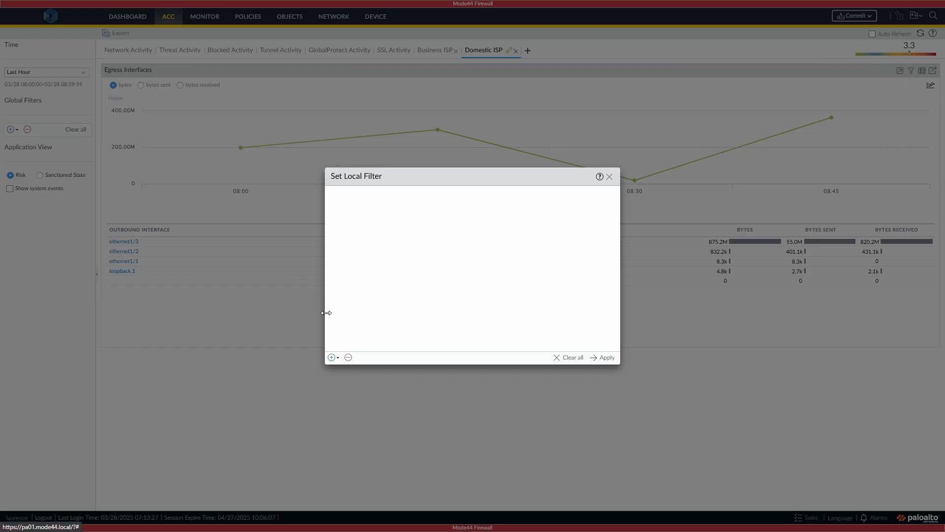
# Step: Apply an outbound interface local filter to the Domestic ISP Egress Interfaces widget
pyautogui.click(332, 356)
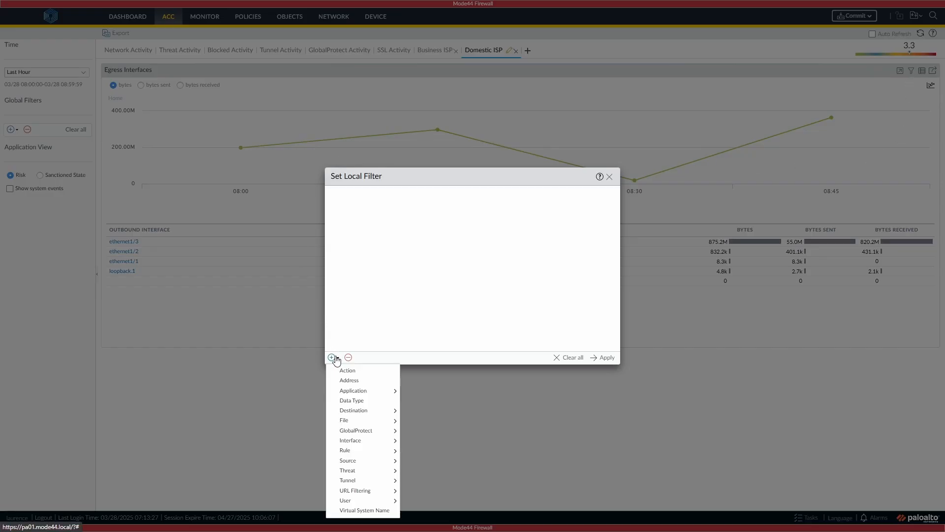
pyautogui.moveTo(350, 439)
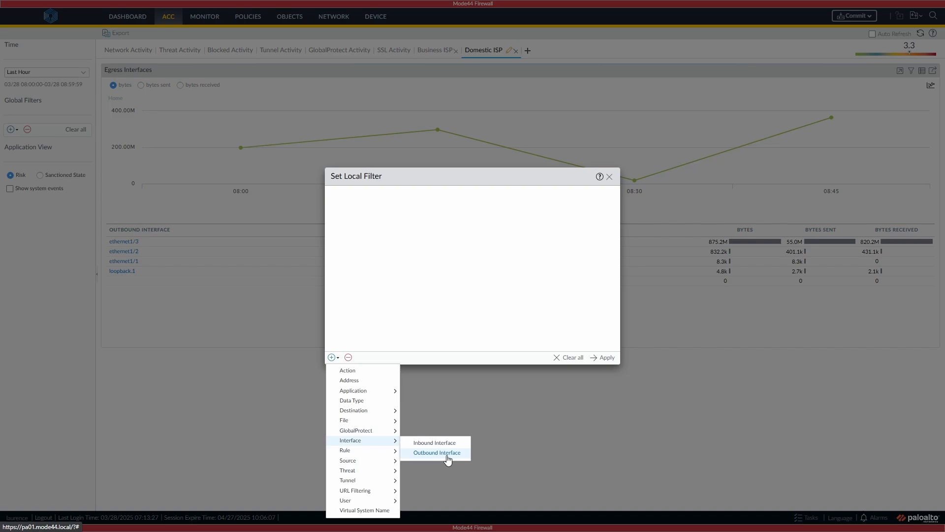
pyautogui.click(436, 452)
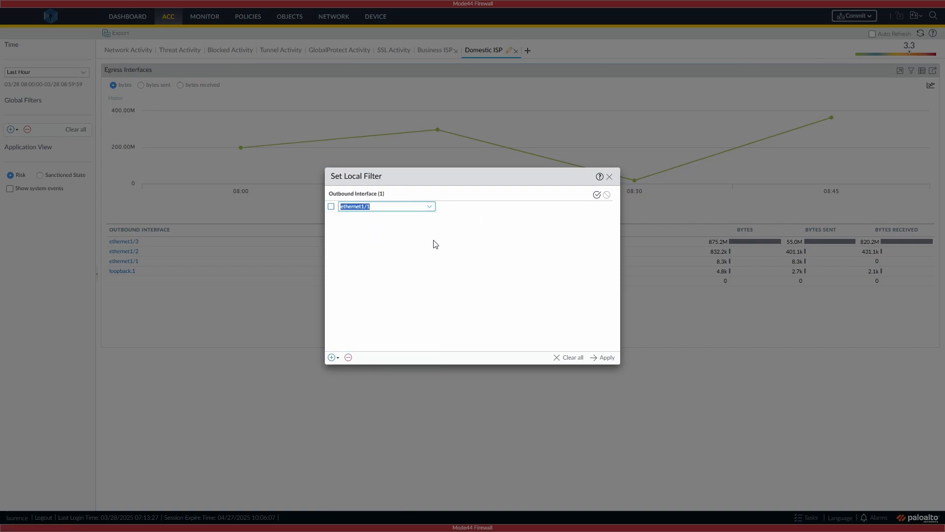
pyautogui.click(606, 356)
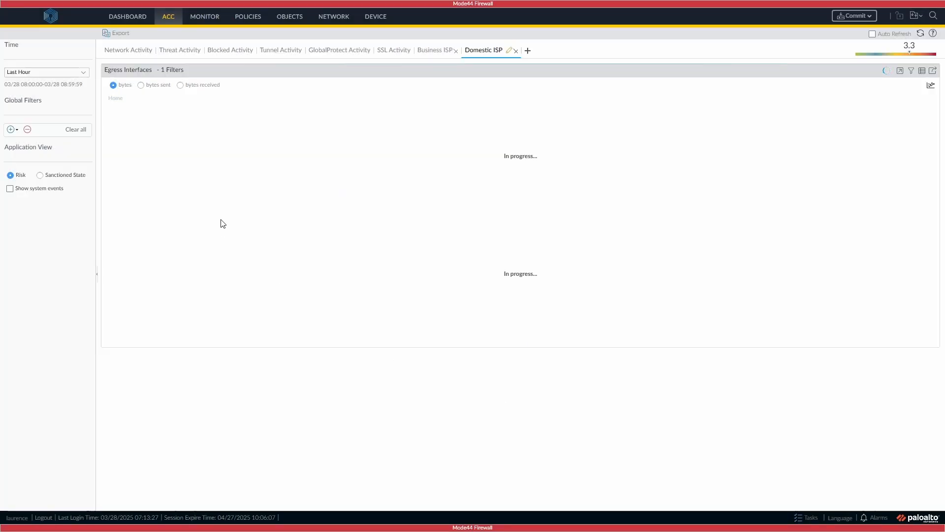
pyautogui.moveTo(253, 259)
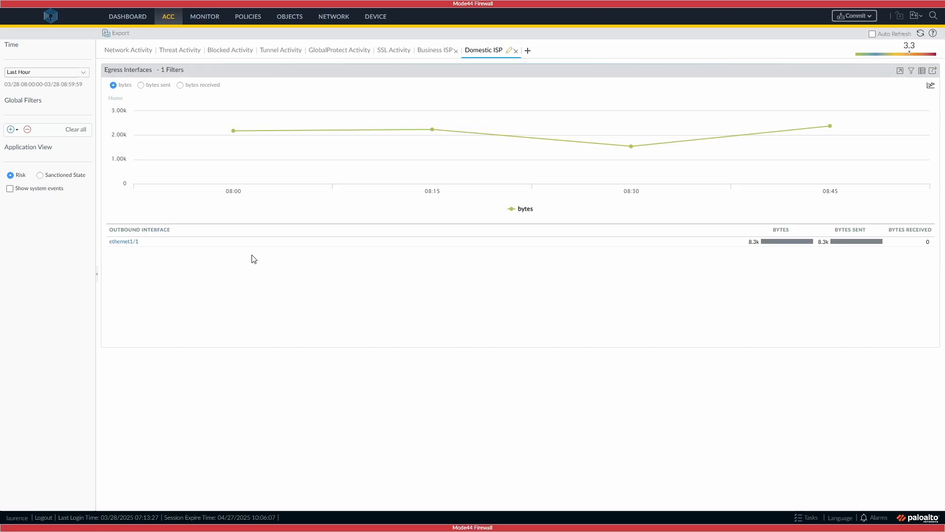
pyautogui.moveTo(313, 277)
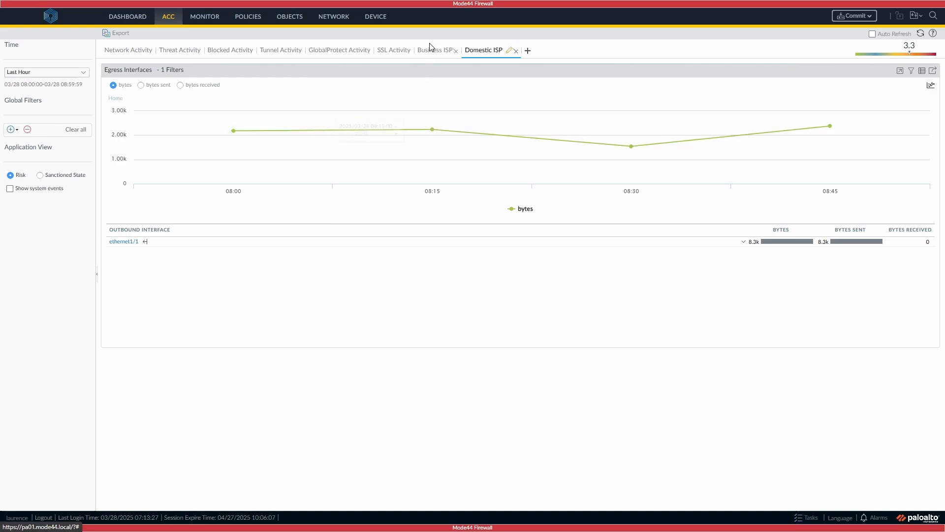
# Step: Compare Business ISP (ethernet1/3) with Domestic ISP (ethernet1/1), then edit the Domestic ISP tab
pyautogui.click(435, 50)
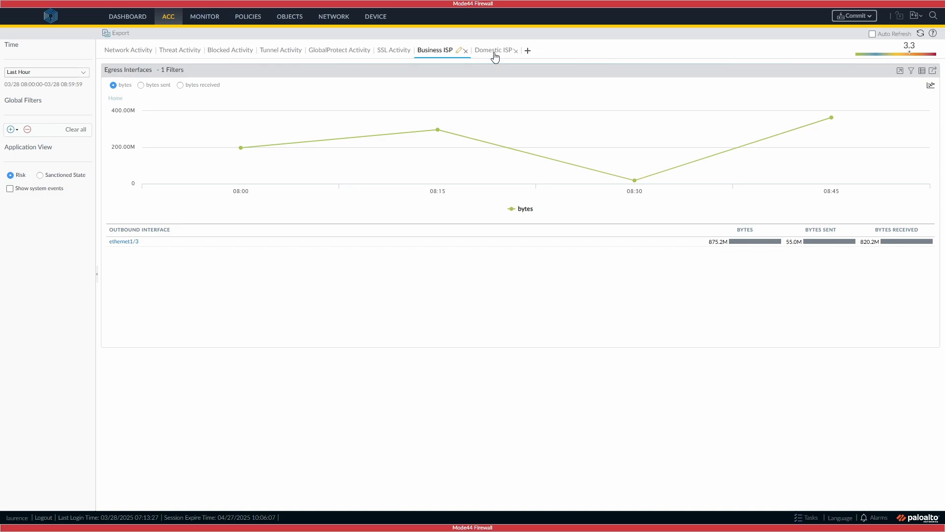
pyautogui.click(489, 51)
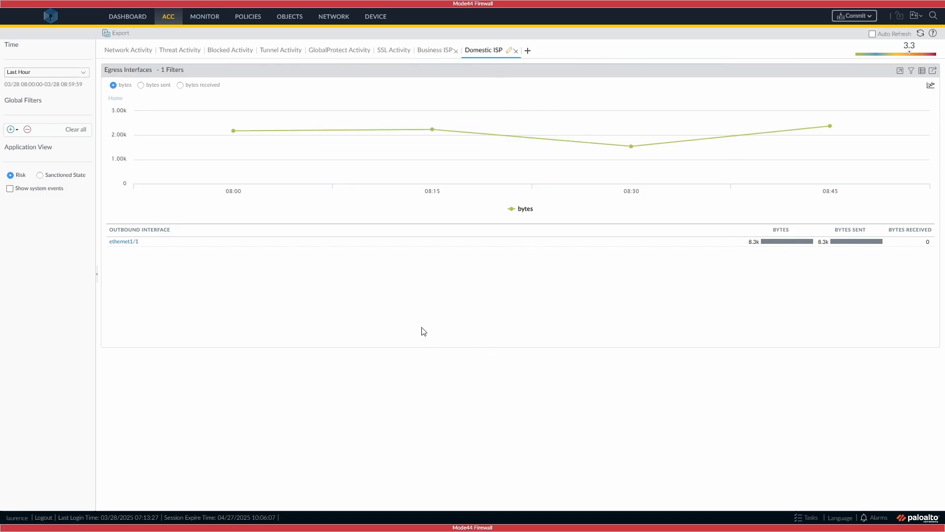
pyautogui.moveTo(449, 167)
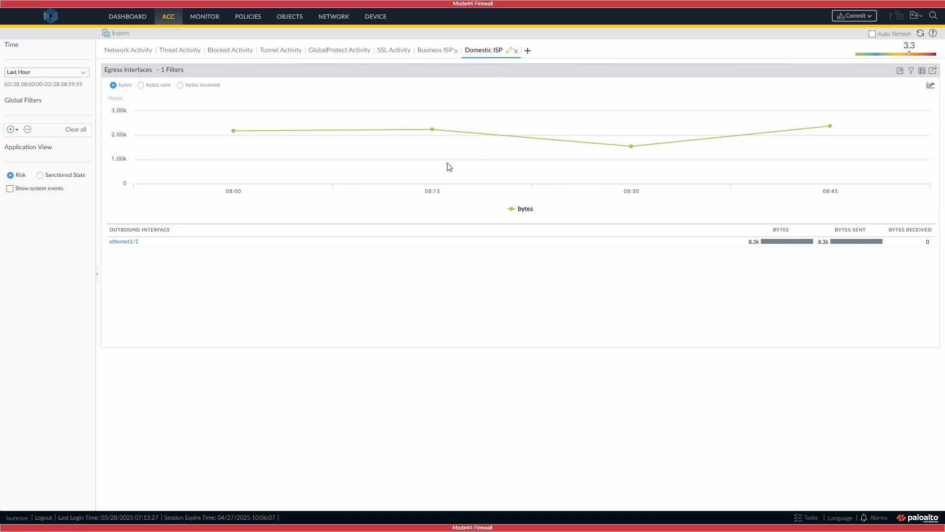
pyautogui.moveTo(630, 146)
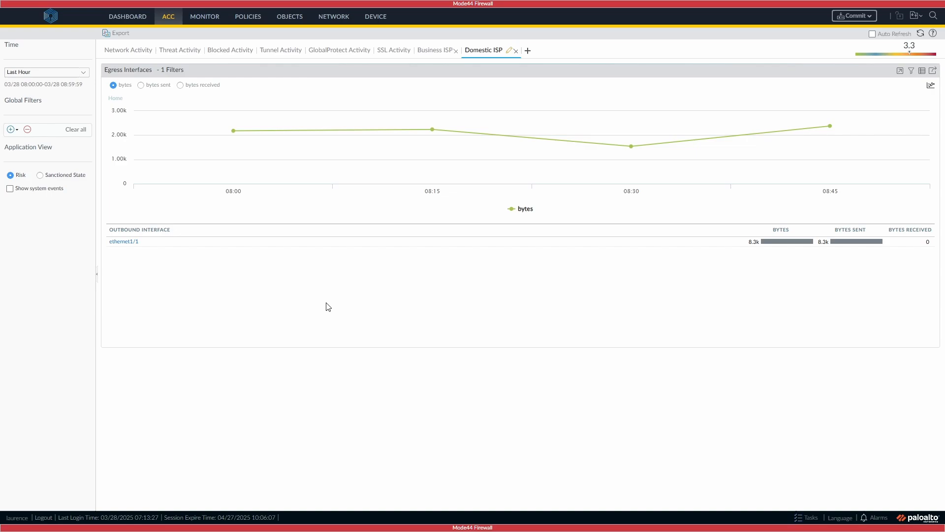
pyautogui.moveTo(338, 359)
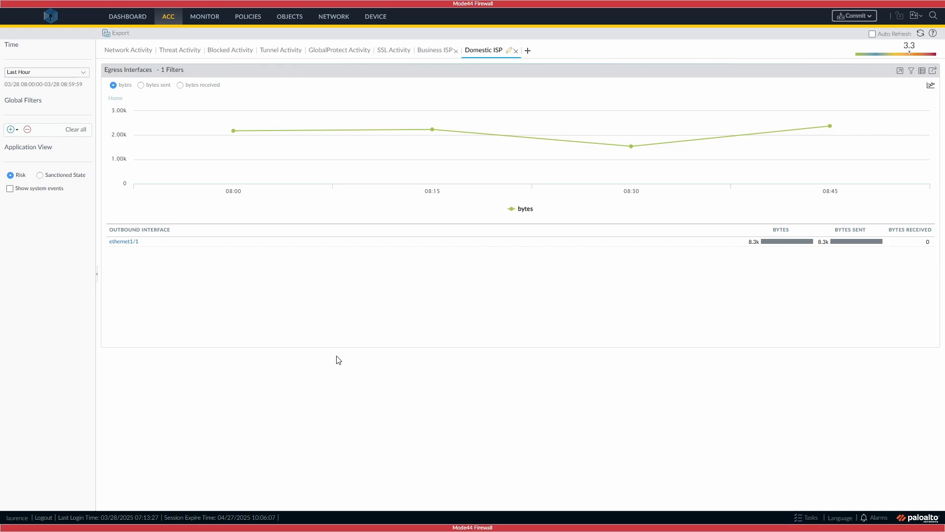
pyautogui.moveTo(363, 284)
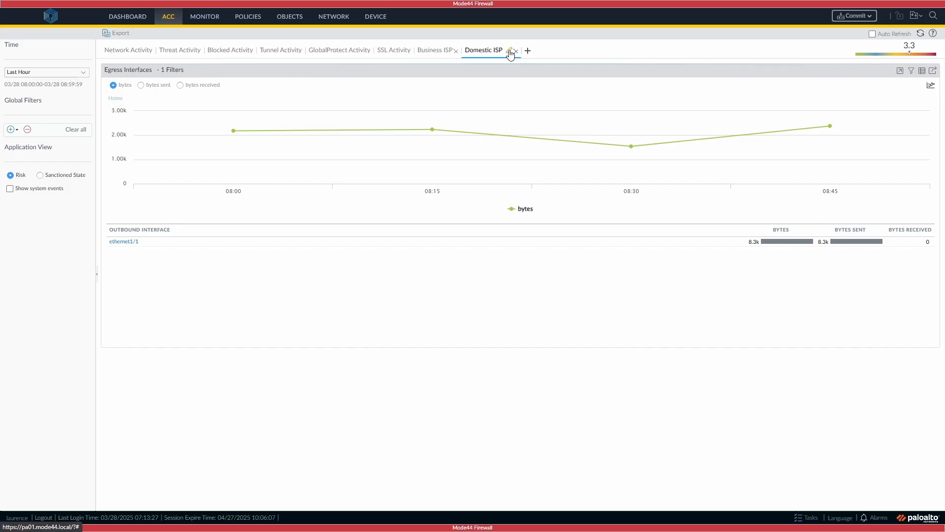
pyautogui.click(510, 51)
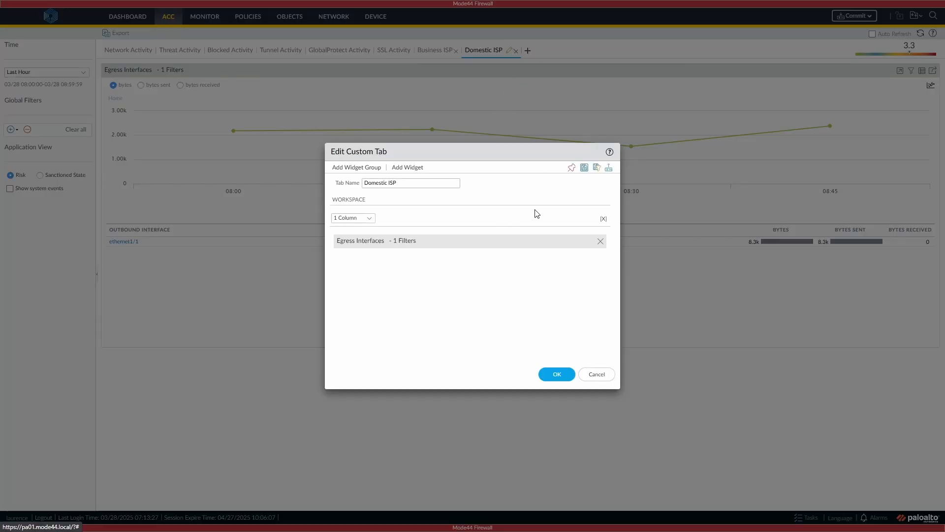
pyautogui.moveTo(610, 167)
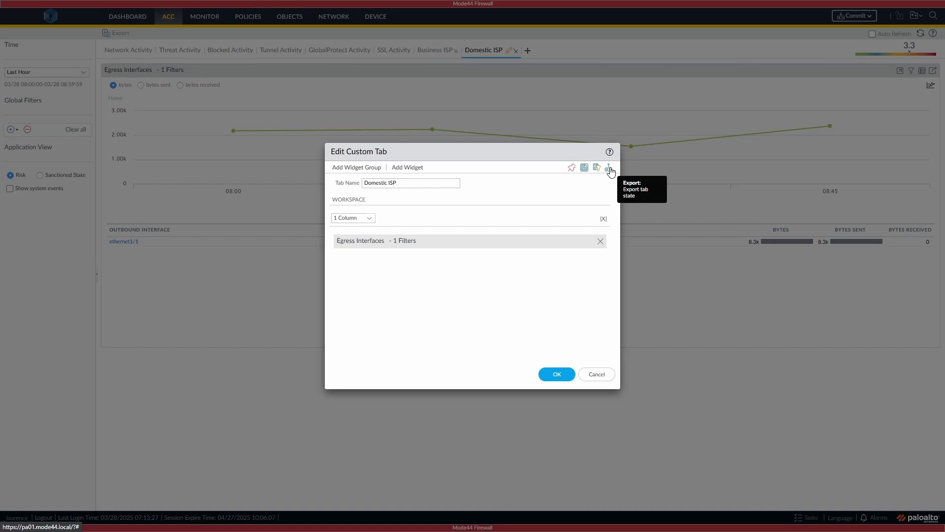
pyautogui.moveTo(503, 214)
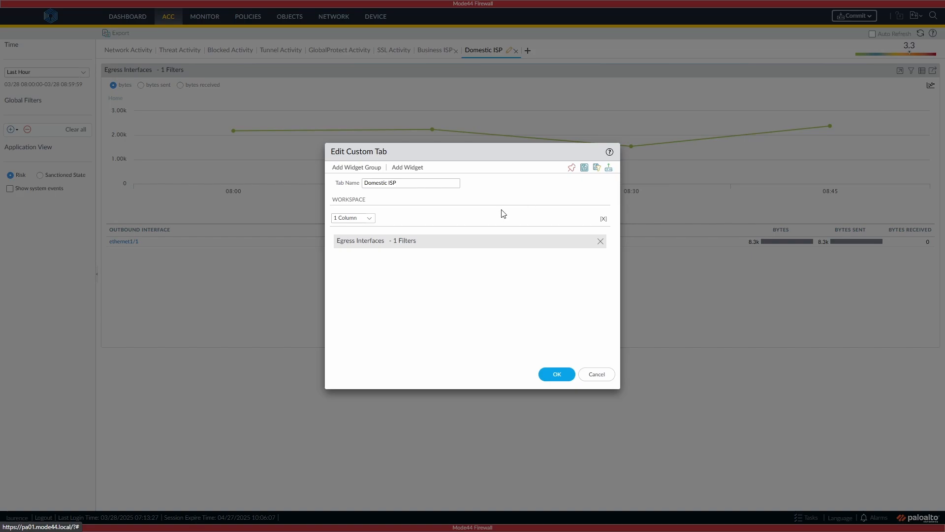